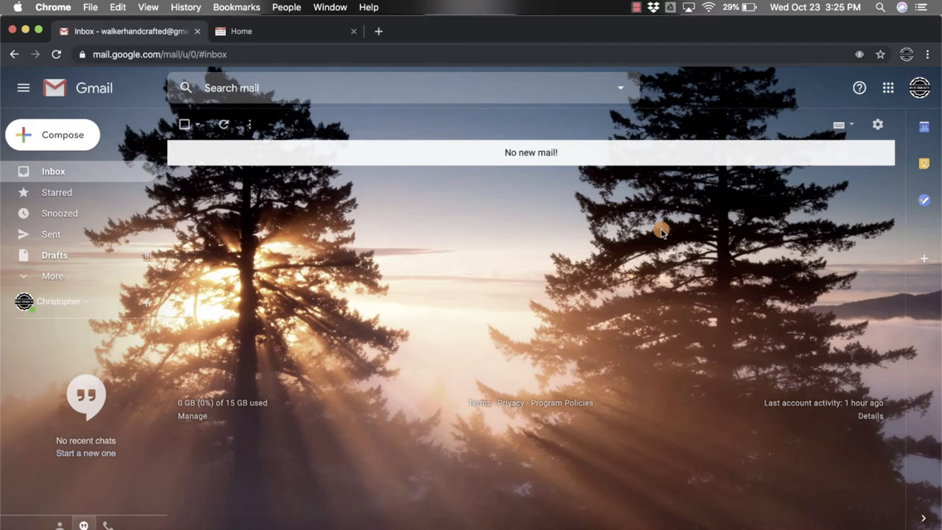
{"action": "mouse_move", "coordinate": [657, 229]}
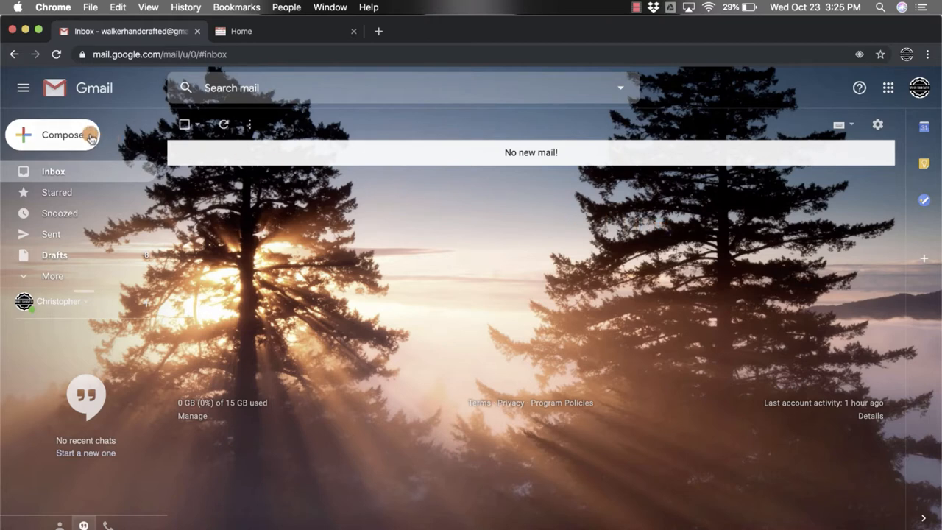
Open an empty New Message draft with Compose
{"action": "left_click", "coordinate": [53, 134]}
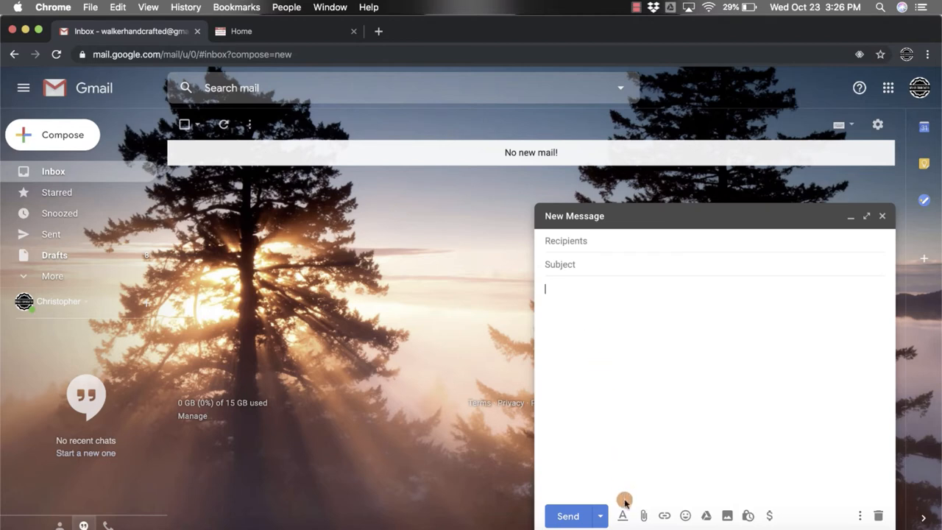
{"action": "mouse_move", "coordinate": [643, 515]}
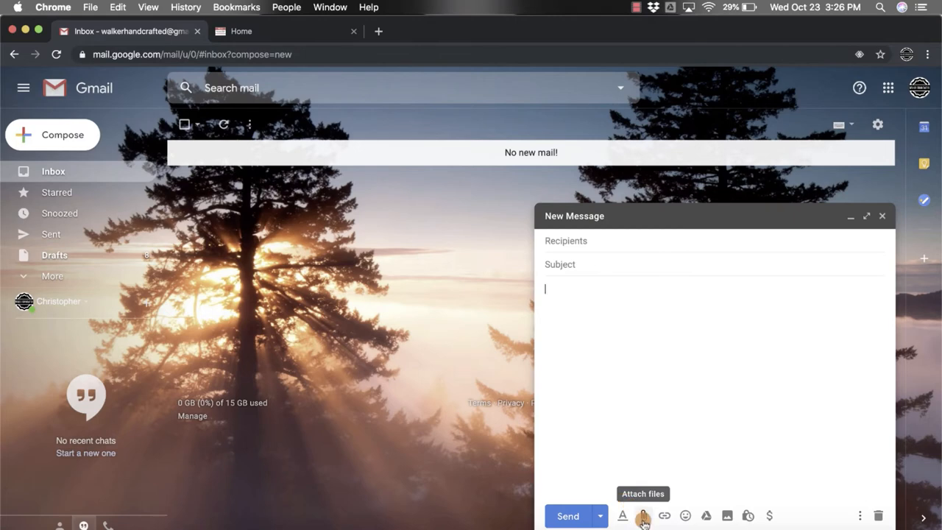
Attach Technology Tidbits.png from Downloads to the draft
{"action": "left_click", "coordinate": [643, 515]}
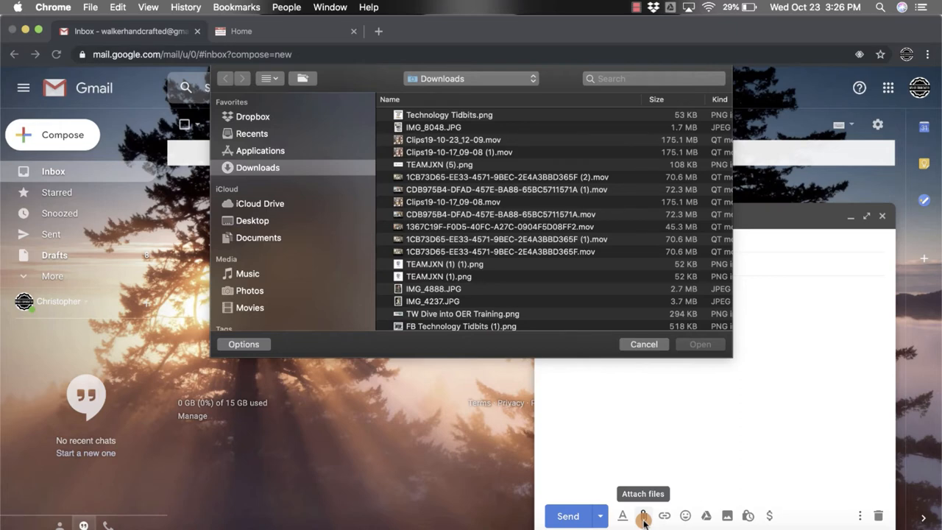
{"action": "mouse_move", "coordinate": [625, 445]}
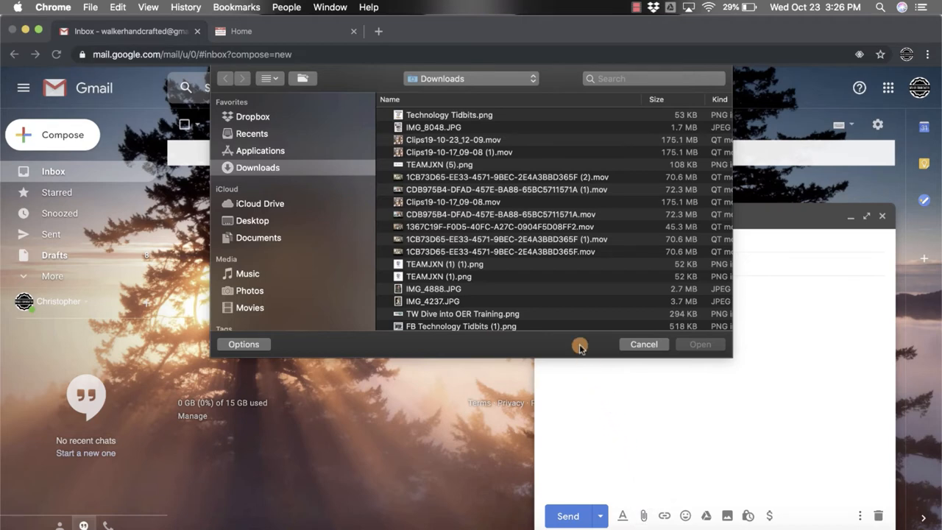
{"action": "mouse_move", "coordinate": [483, 134]}
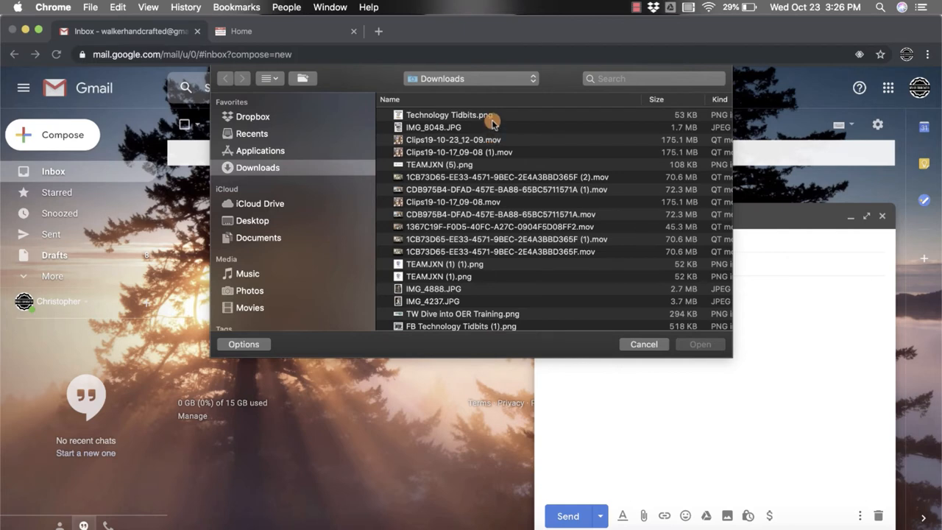
{"action": "left_click", "coordinate": [450, 115]}
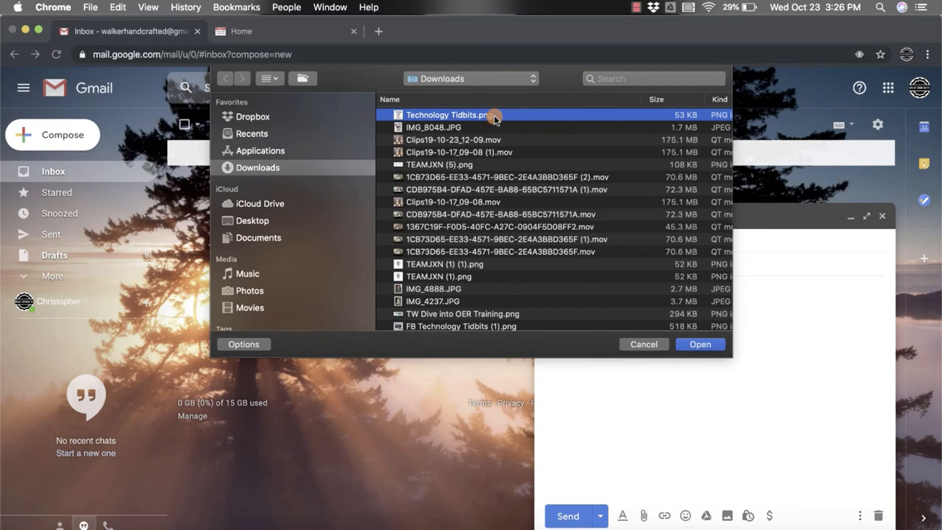
{"action": "mouse_move", "coordinate": [662, 316]}
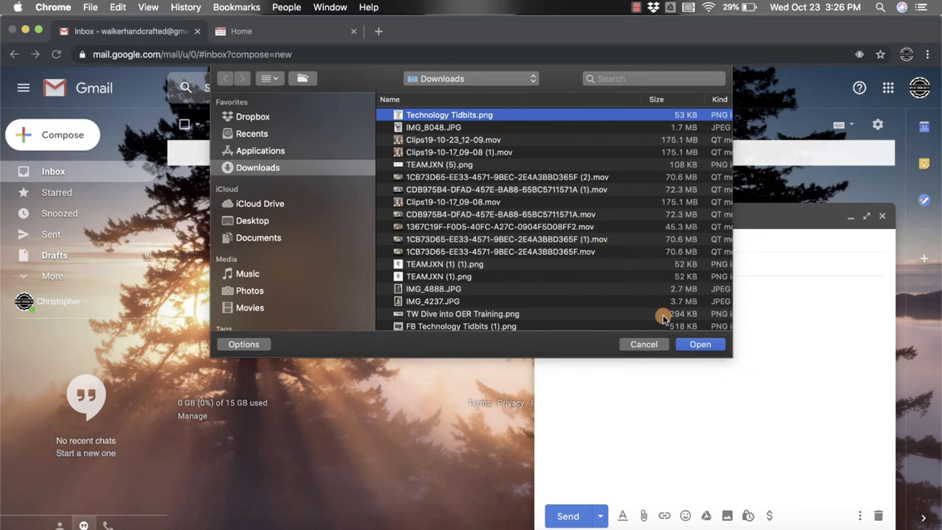
{"action": "mouse_move", "coordinate": [675, 331]}
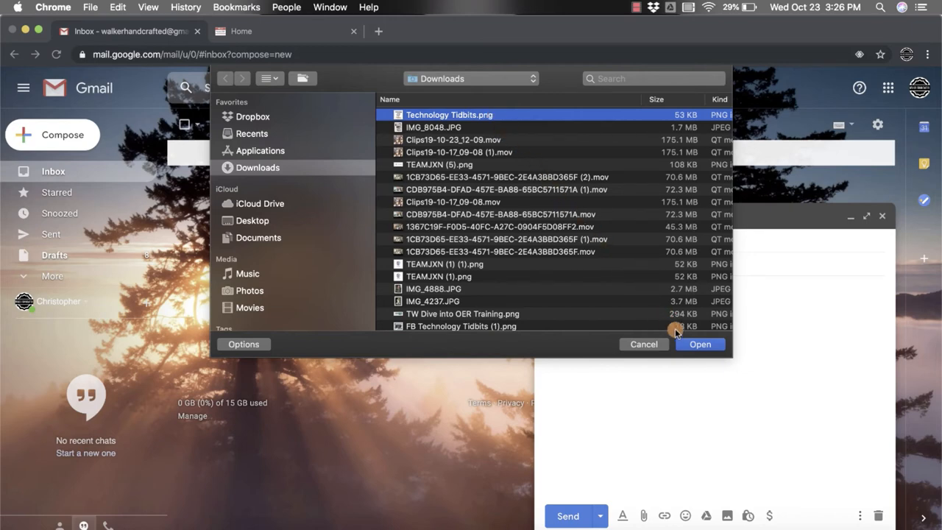
{"action": "left_click", "coordinate": [699, 344]}
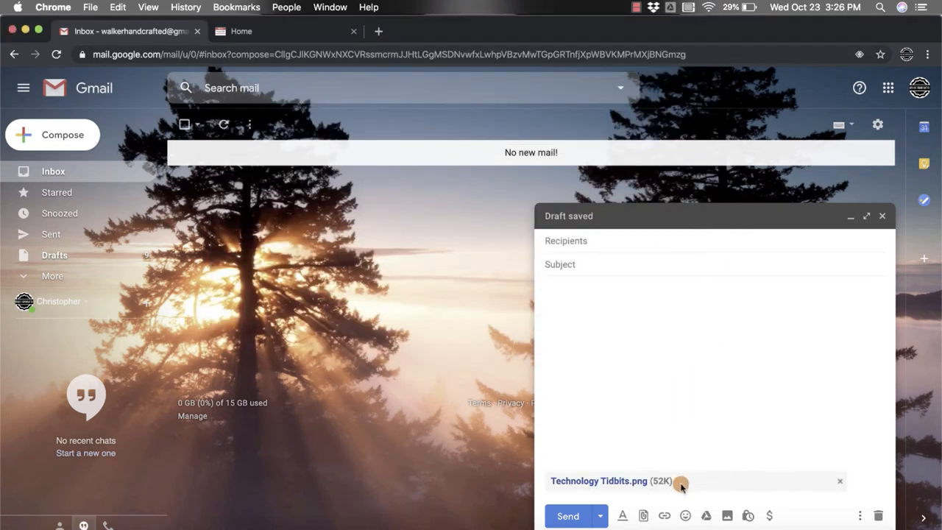
{"action": "mouse_move", "coordinate": [685, 405]}
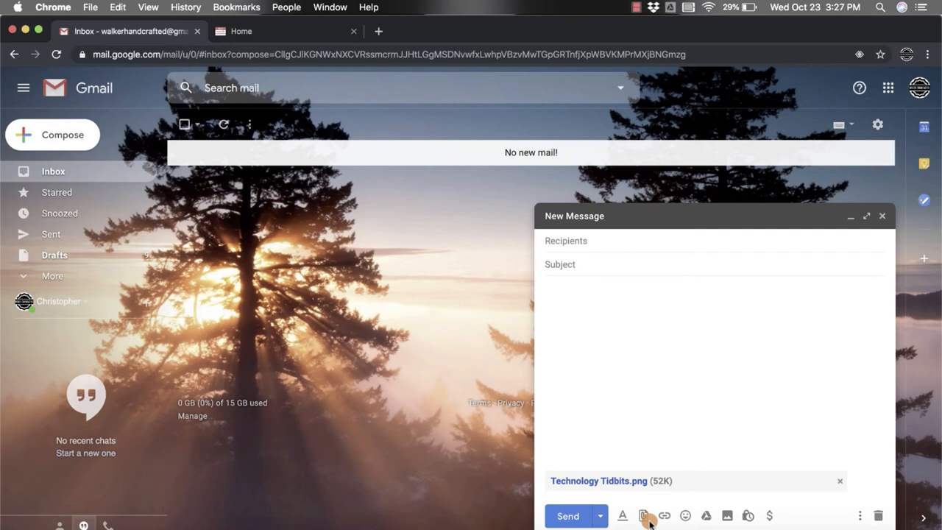
{"action": "mouse_move", "coordinate": [644, 515]}
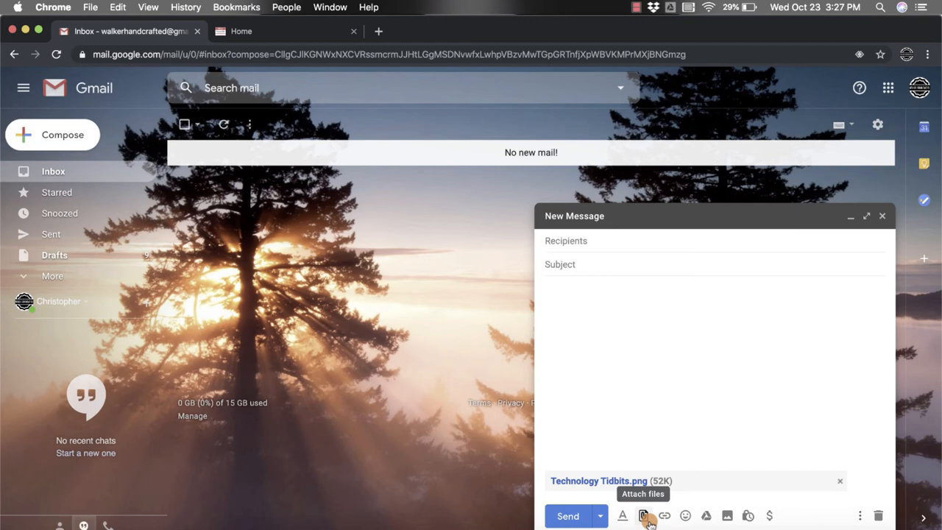
Attach IMG_8048.JPG from Downloads as a second attachment
{"action": "left_click", "coordinate": [643, 515]}
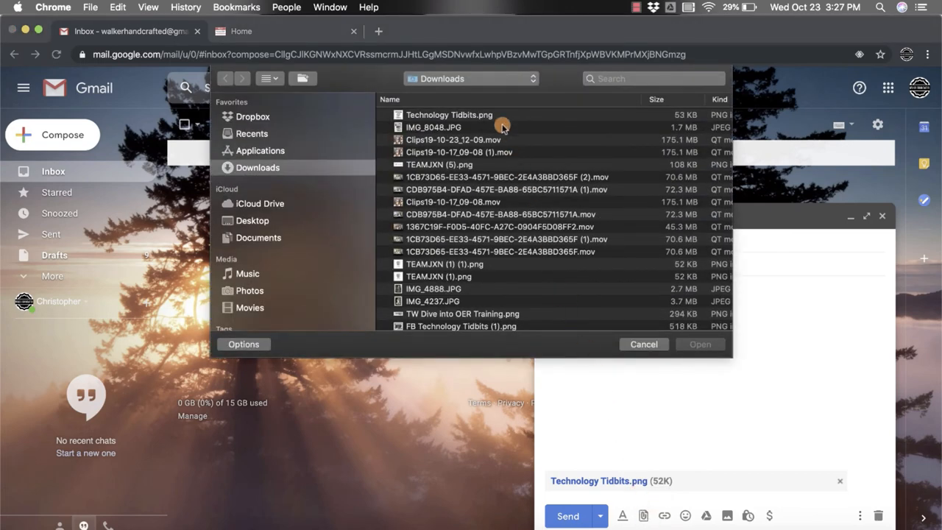
{"action": "left_click", "coordinate": [433, 127]}
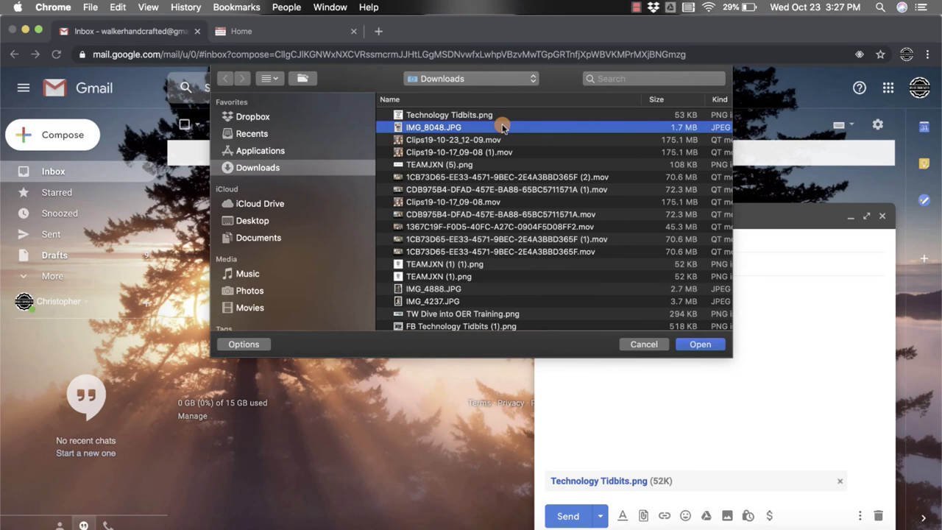
{"action": "left_click", "coordinate": [700, 344]}
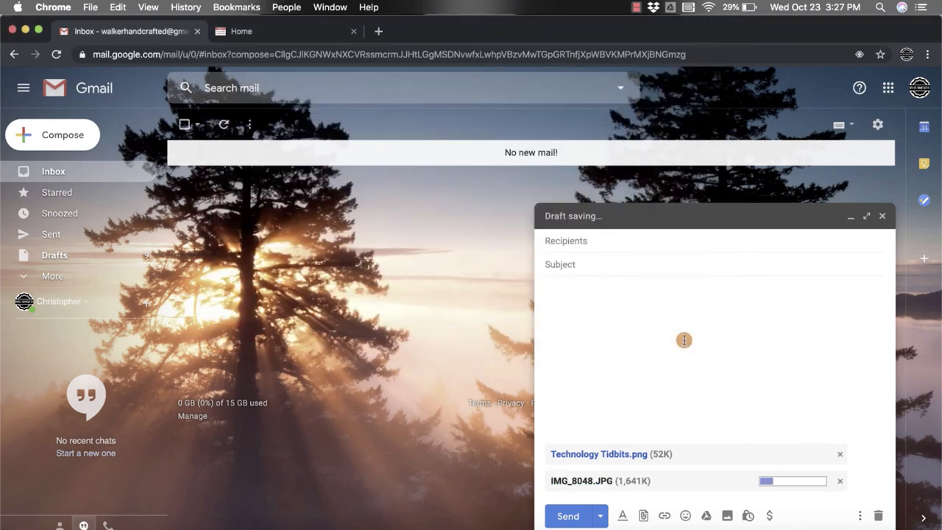